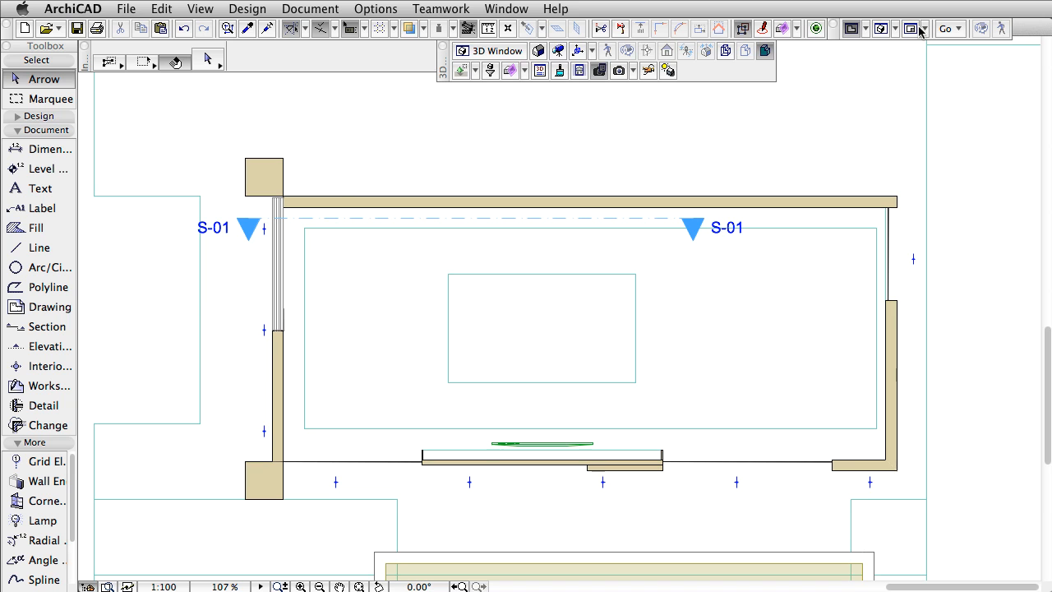
mouse_move(881, 28)
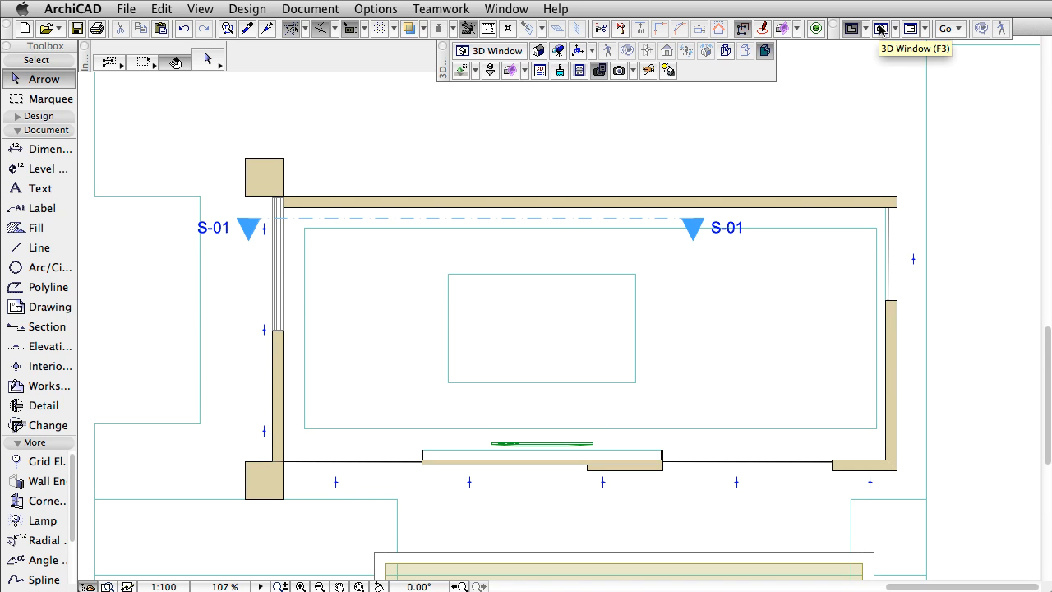
Switch to the 3D window showing the room with the TV
click(881, 28)
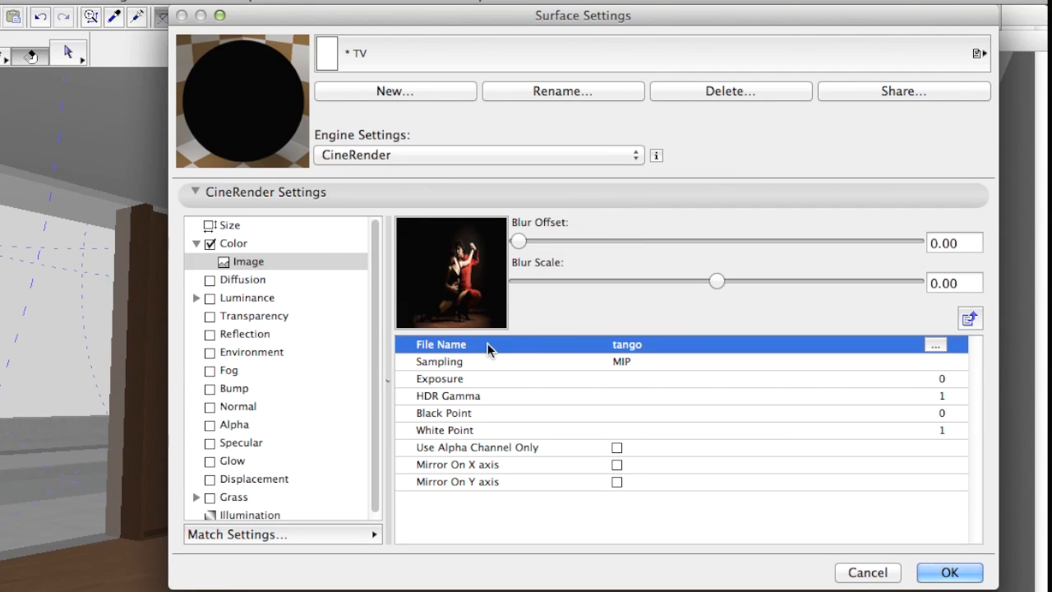
mouse_move(280, 239)
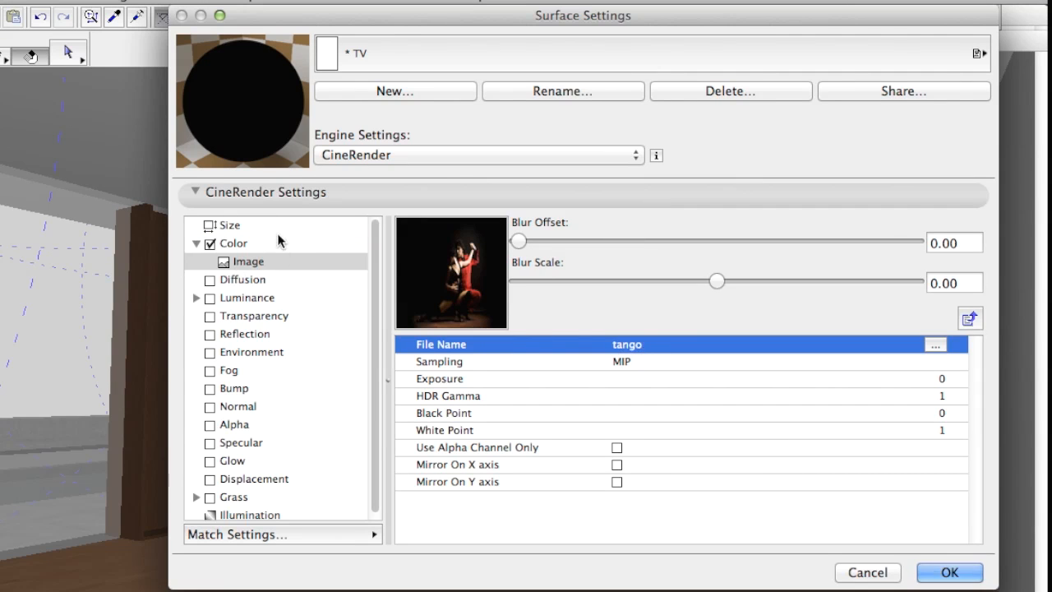
click(950, 572)
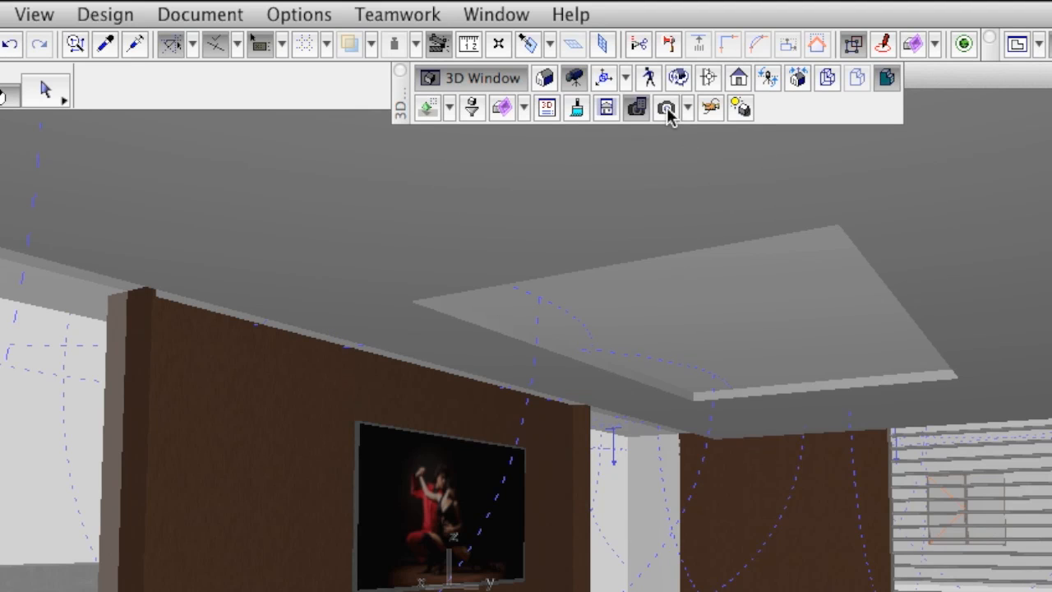
click(666, 108)
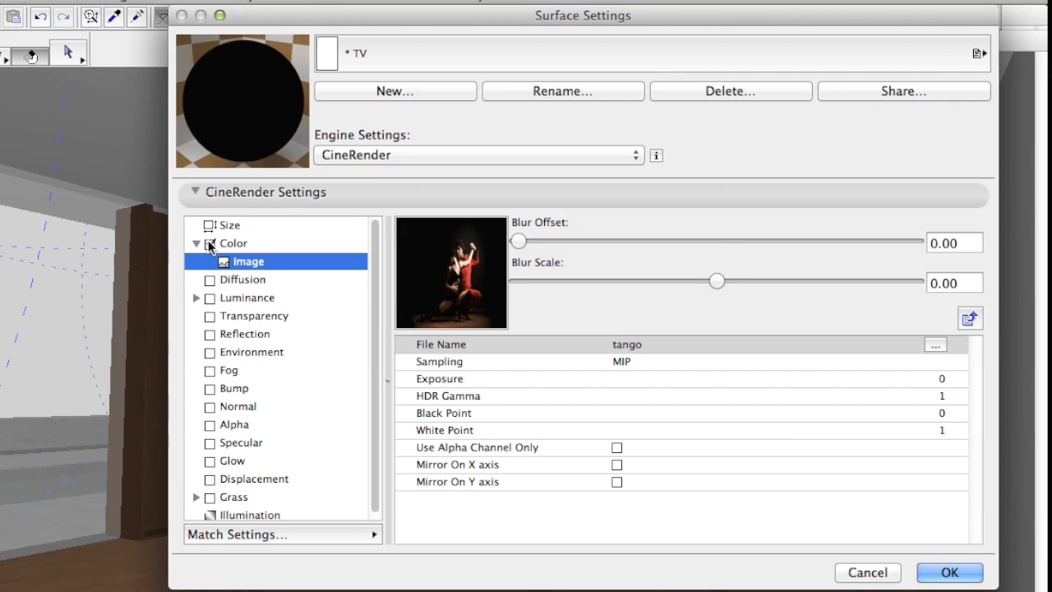
Disable the Color channel and enable Luminance with the tango image as its texture
click(233, 243)
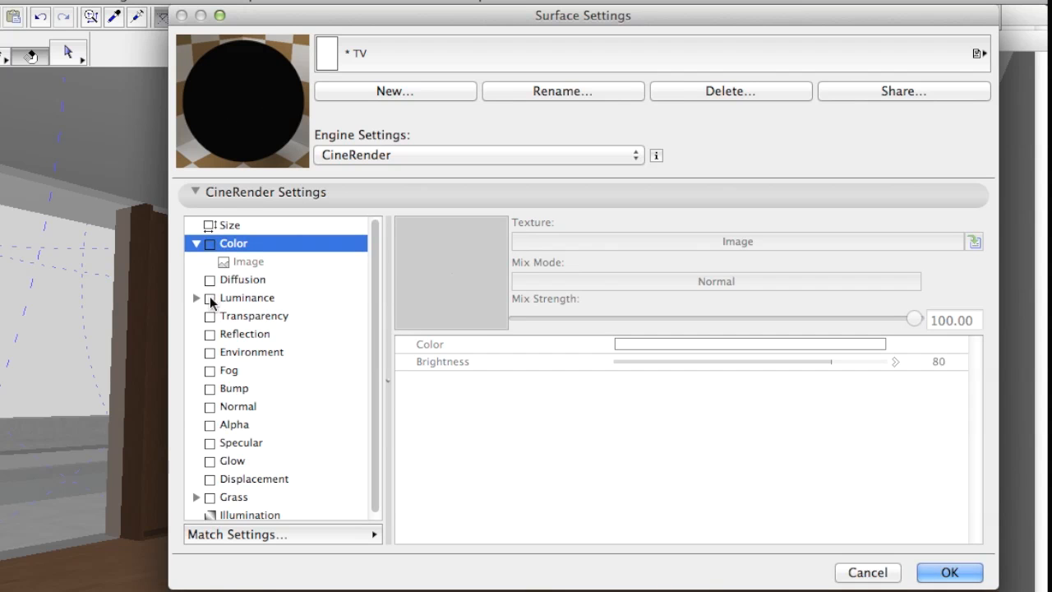
click(210, 298)
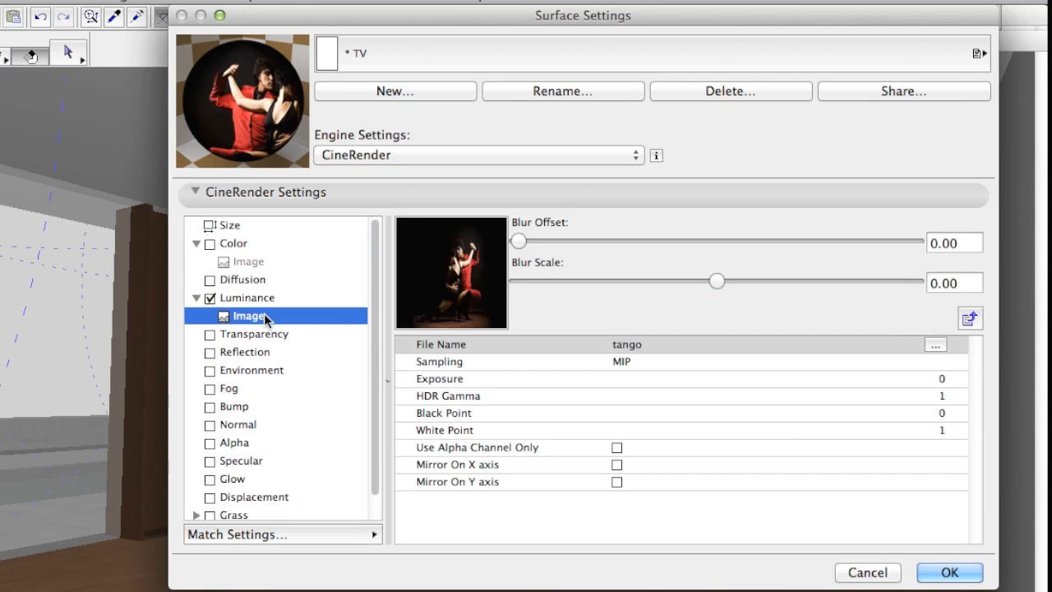
mouse_move(614, 352)
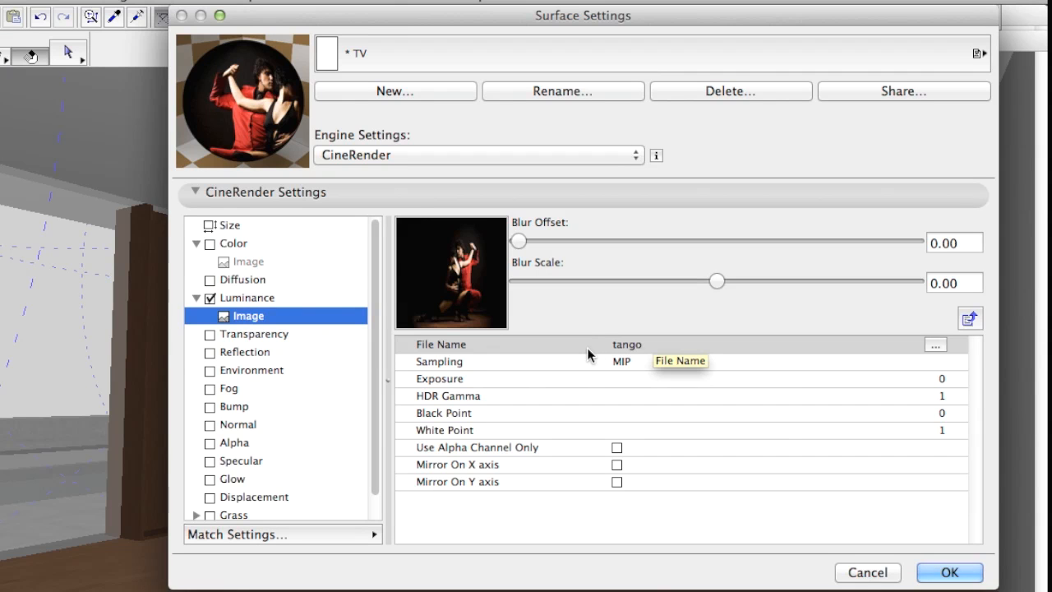
mouse_move(654, 391)
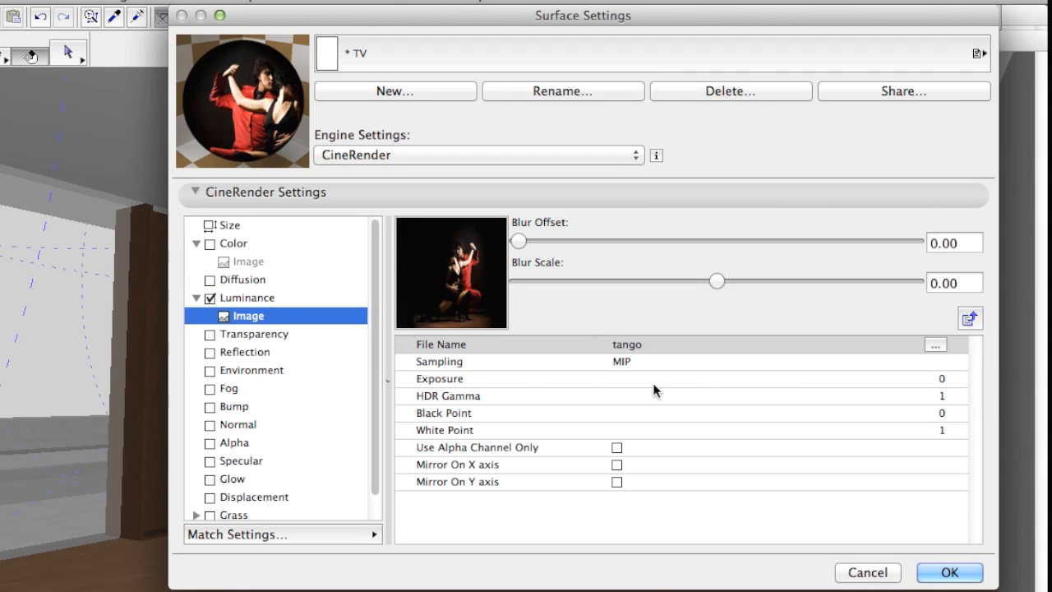
click(950, 572)
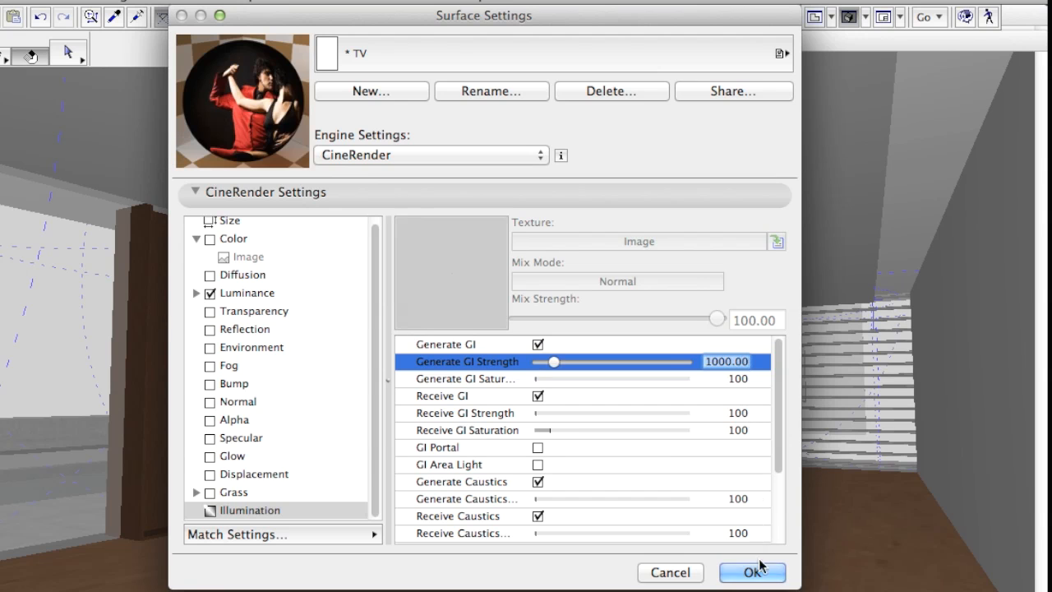
Apply the surface settings with Generate GI Strength at 1000
click(751, 572)
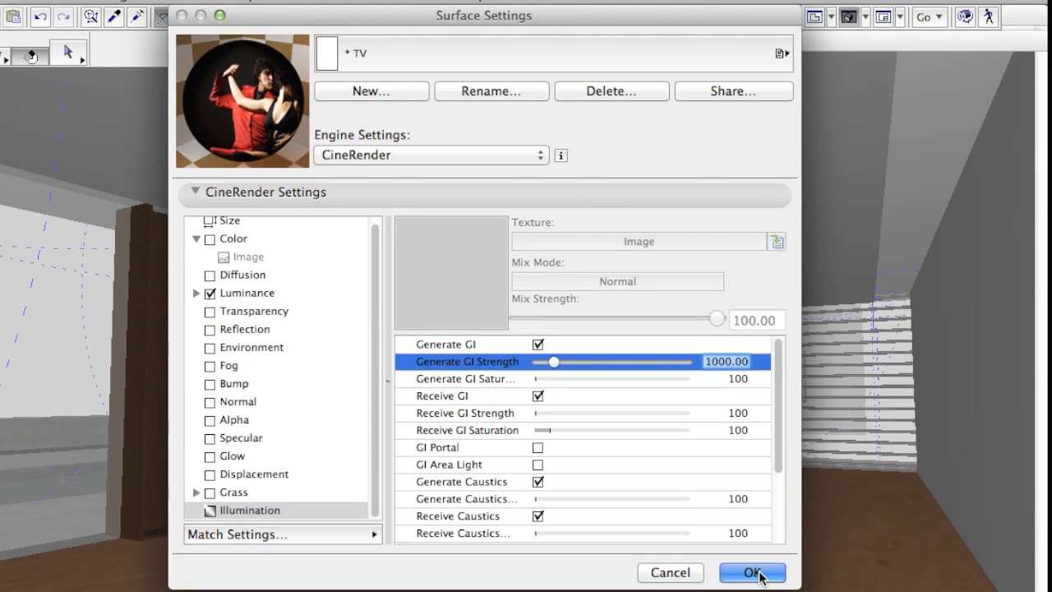
click(751, 572)
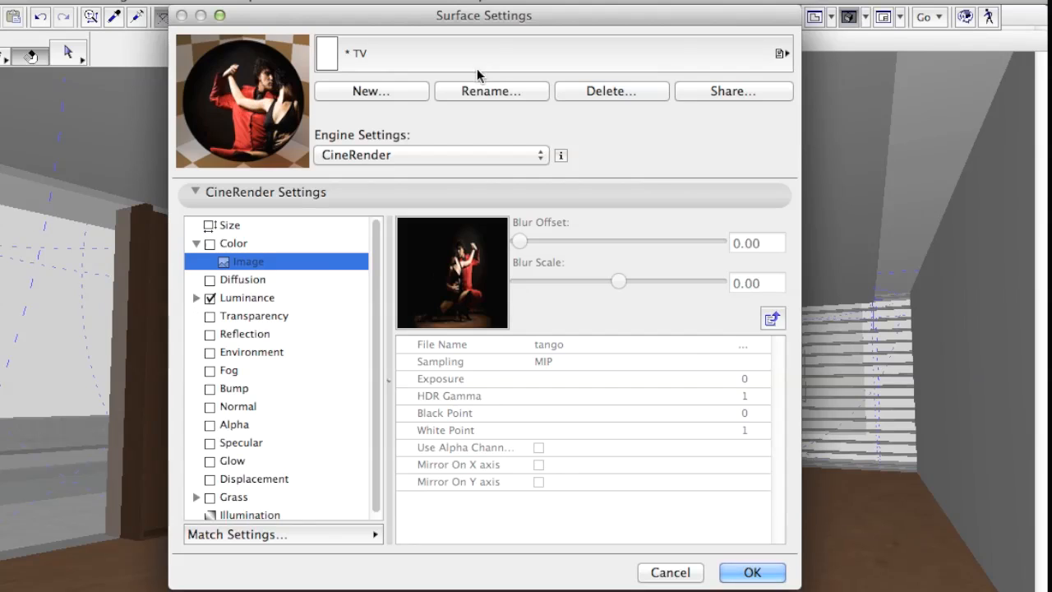
mouse_move(420, 115)
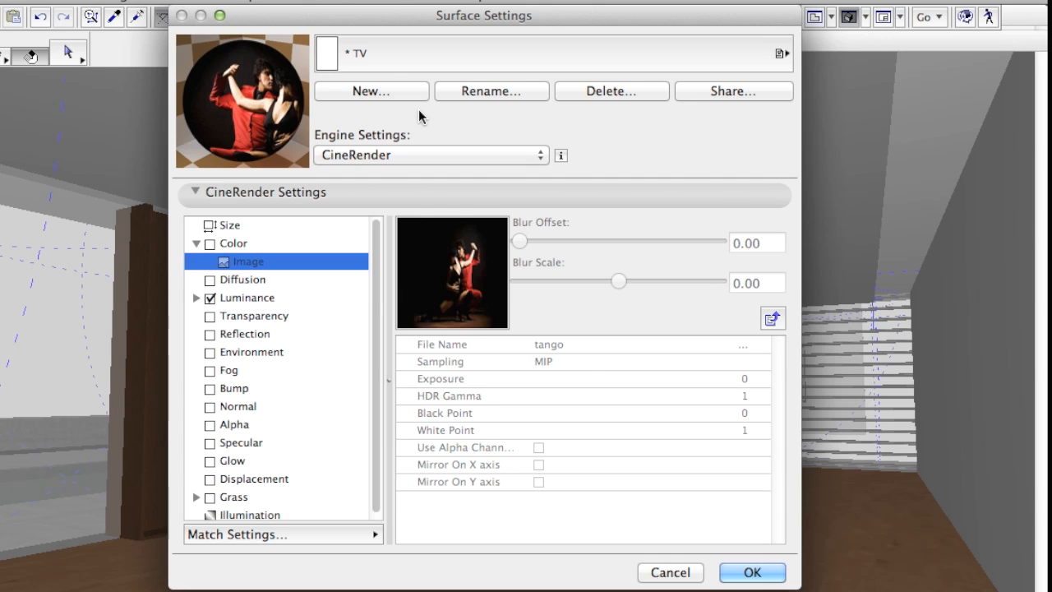
mouse_move(260, 518)
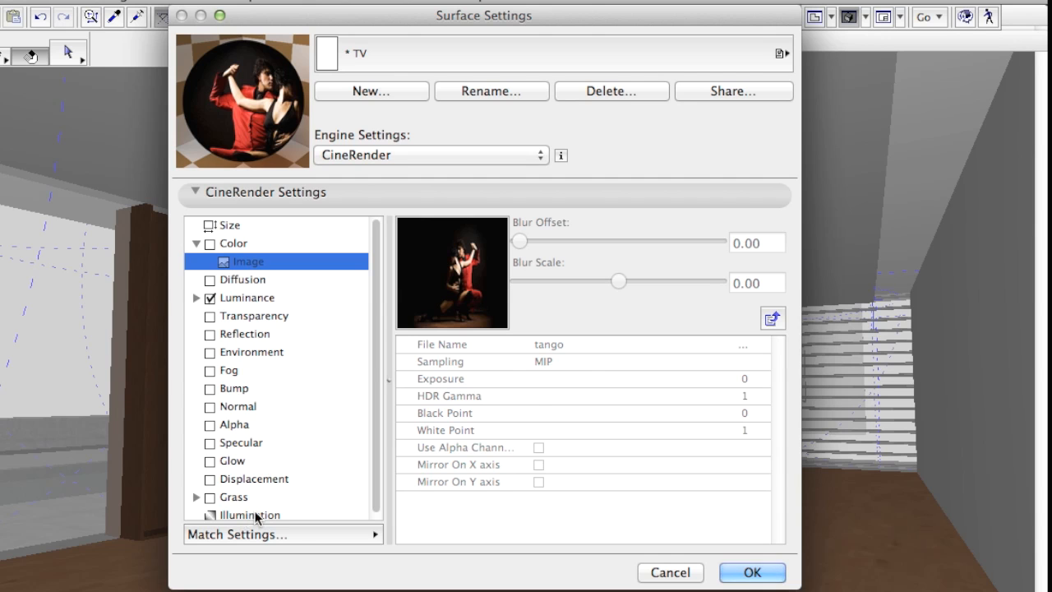
Uncheck Generate GI on the TV surface's Illumination page and apply the settings
click(250, 514)
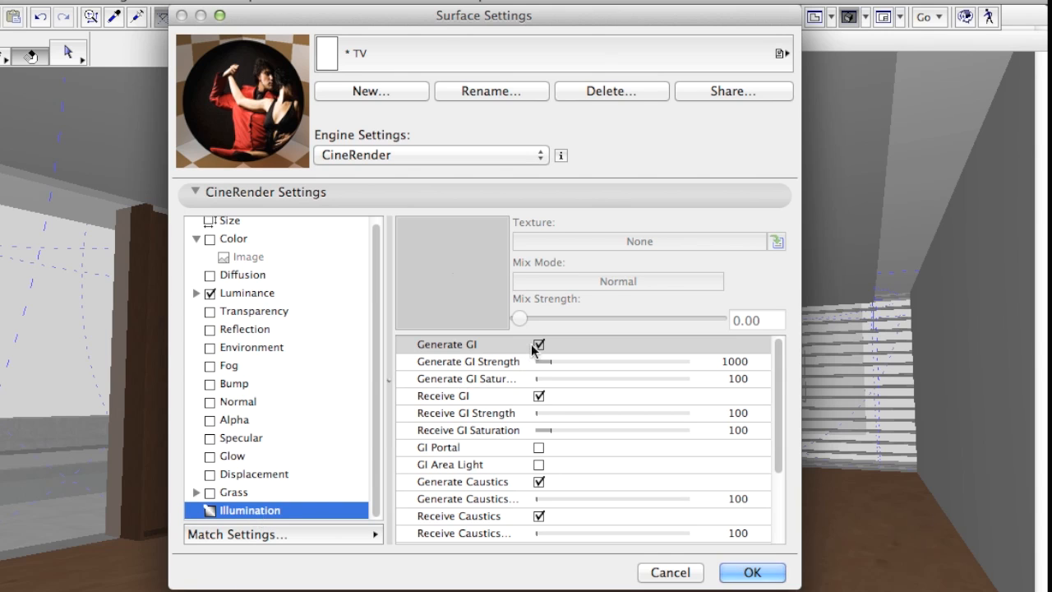
click(539, 345)
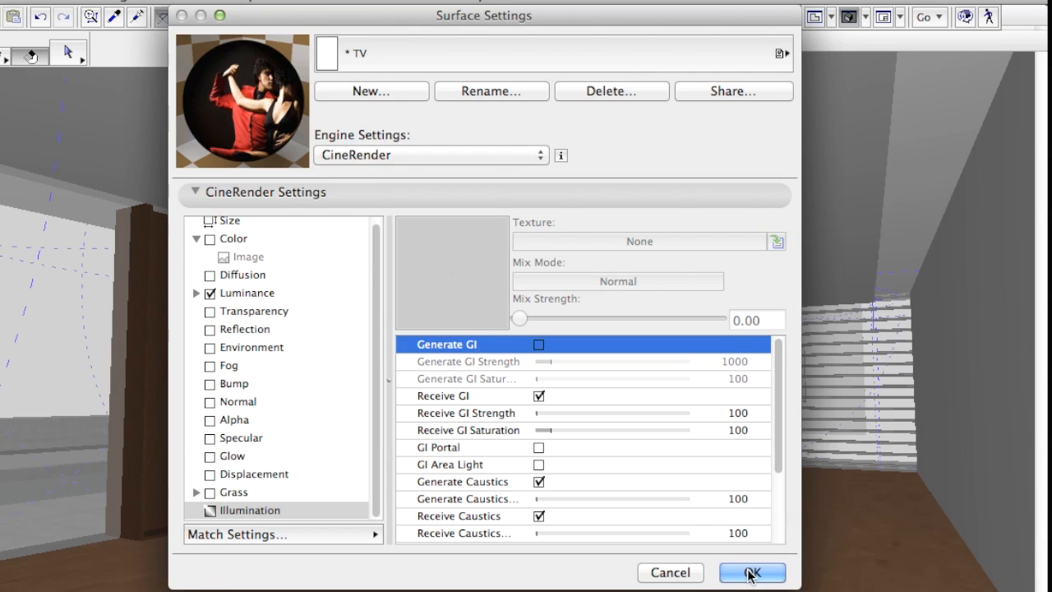
click(749, 572)
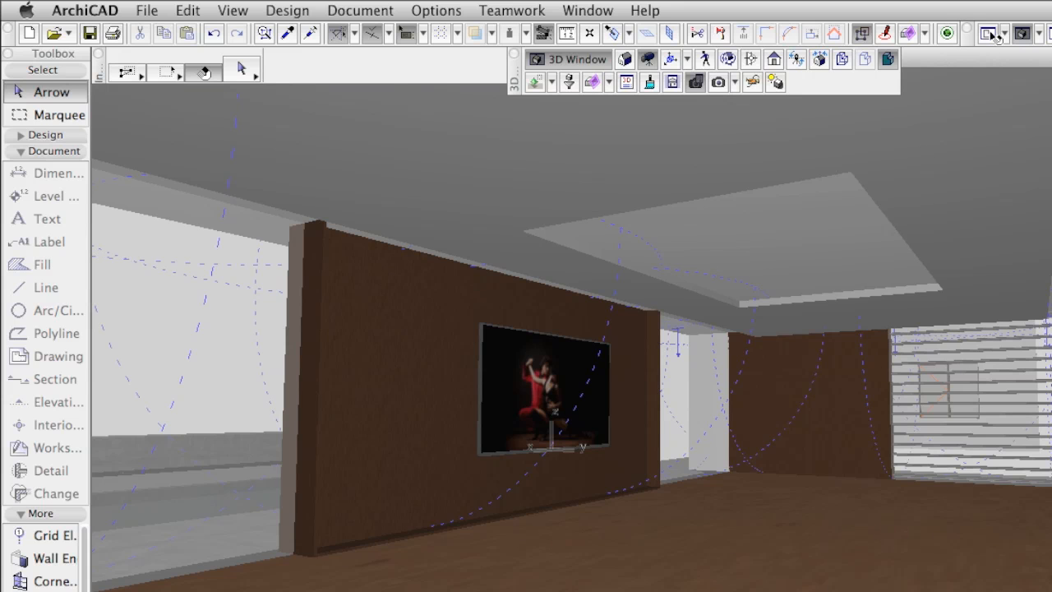
On the floor plan, set new lamps to Area Light 18 illuminating one direction only
click(987, 33)
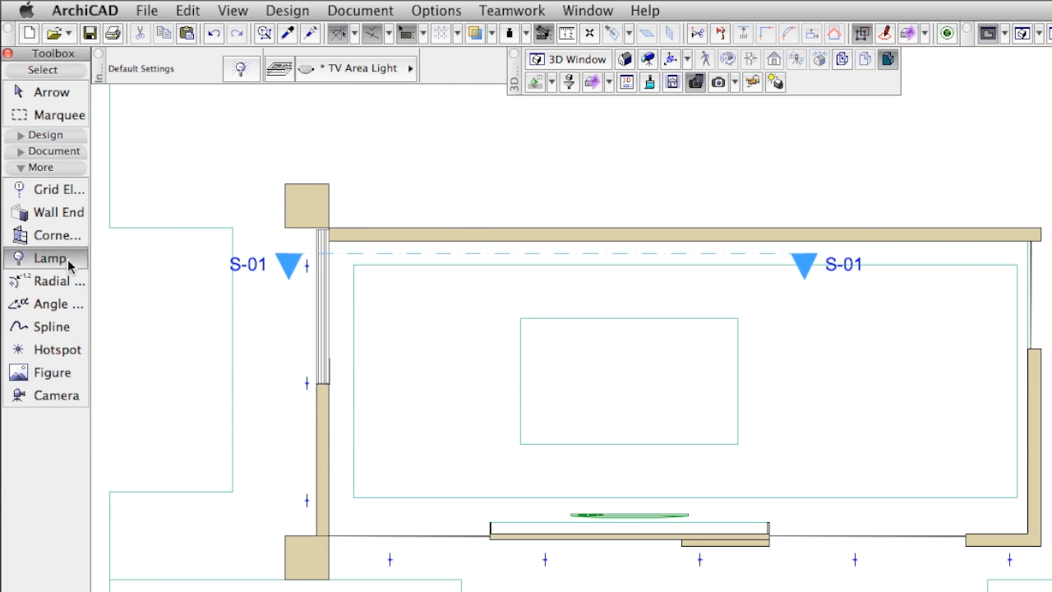
double_click(50, 256)
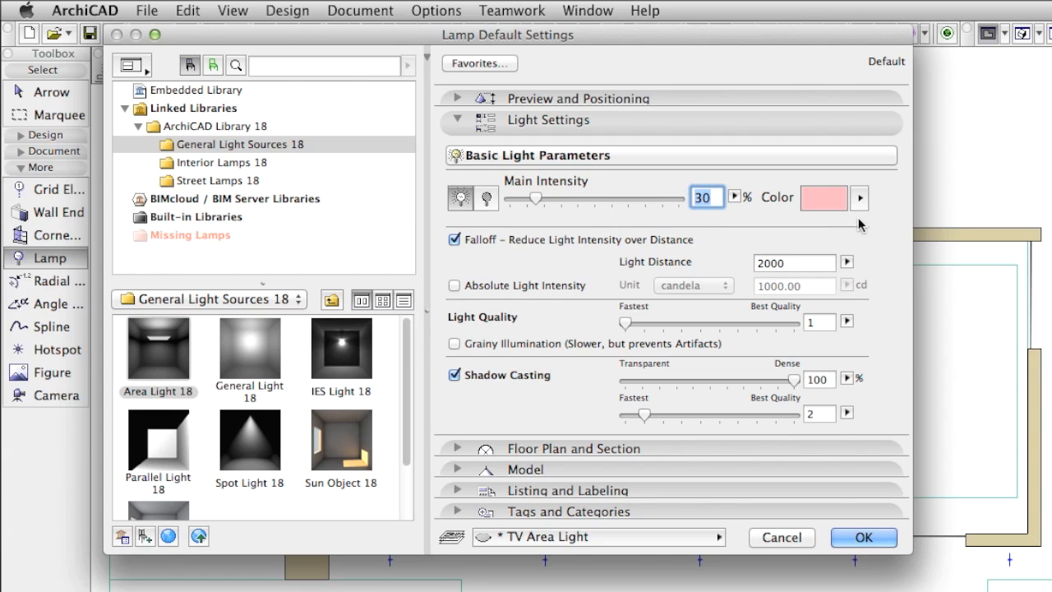
mouse_move(828, 227)
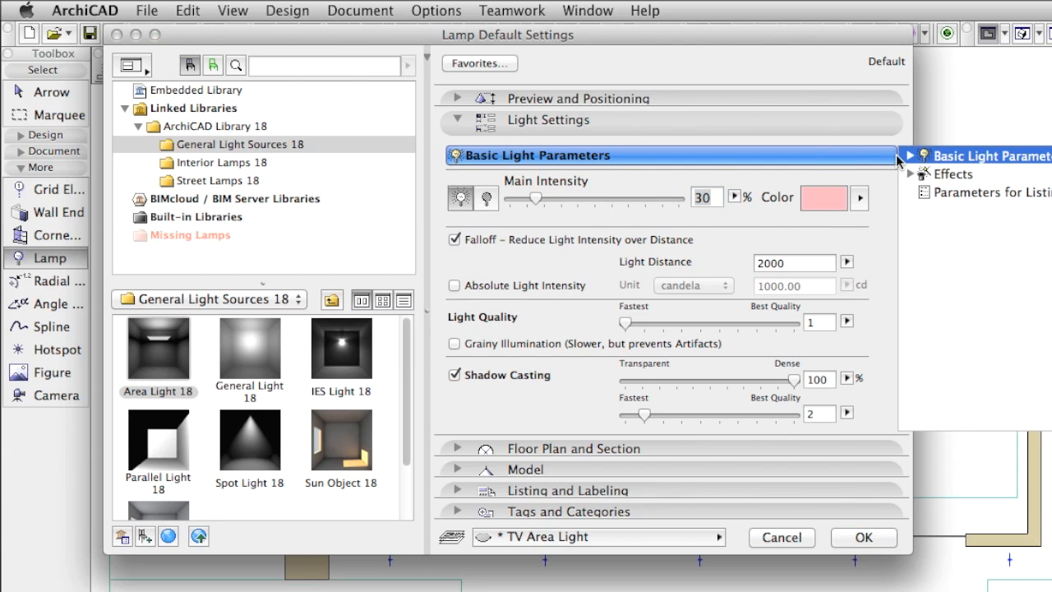
click(983, 174)
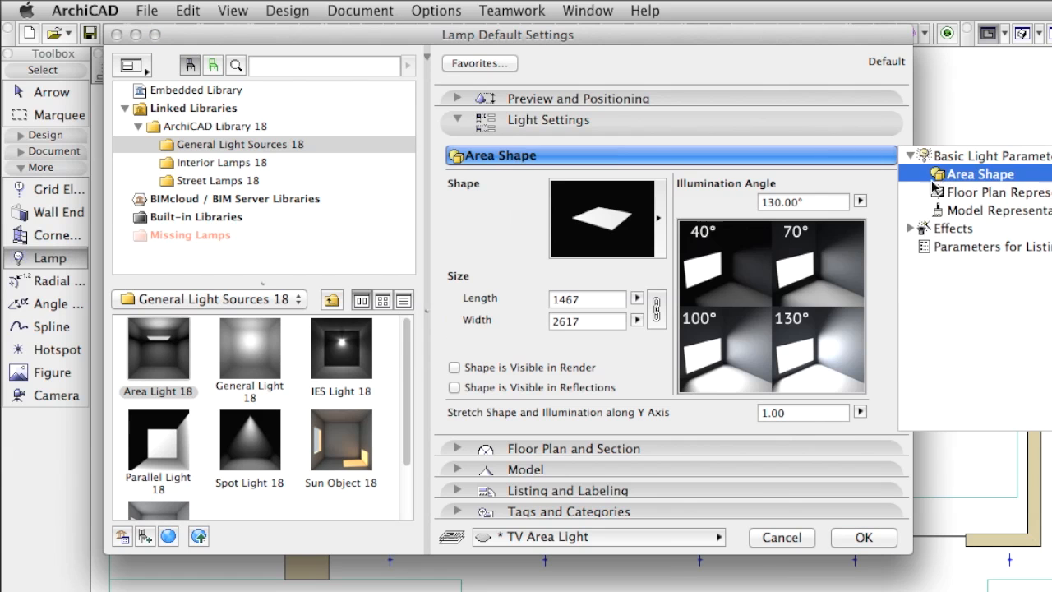
click(797, 200)
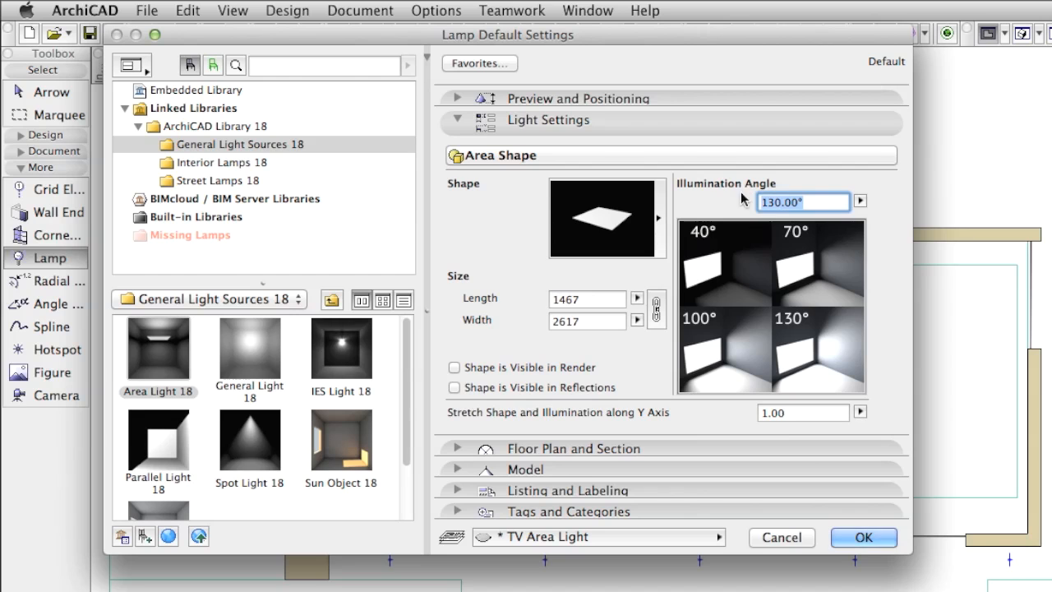
mouse_move(825, 157)
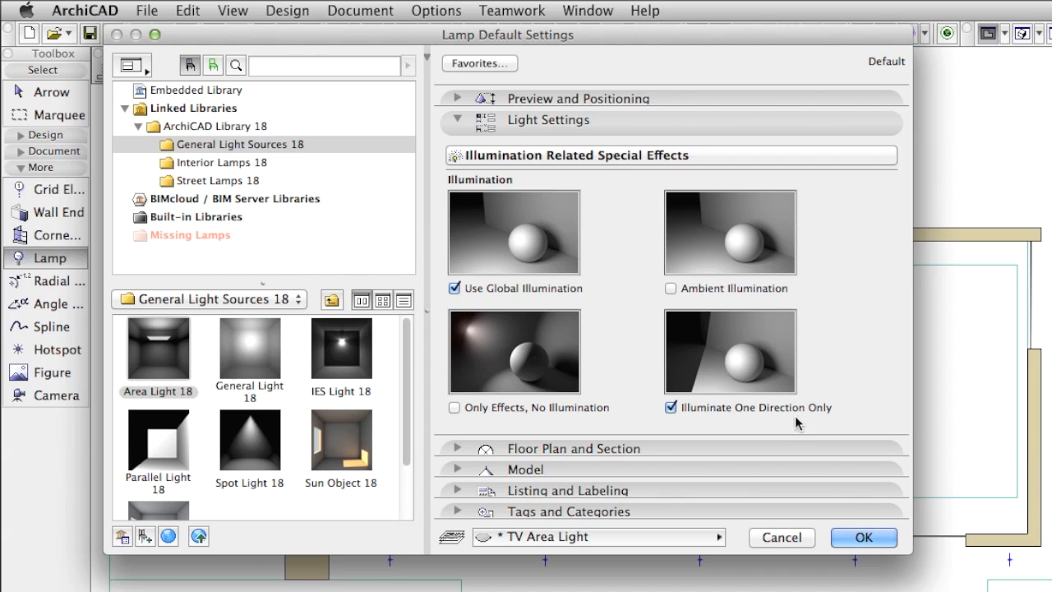
mouse_move(848, 464)
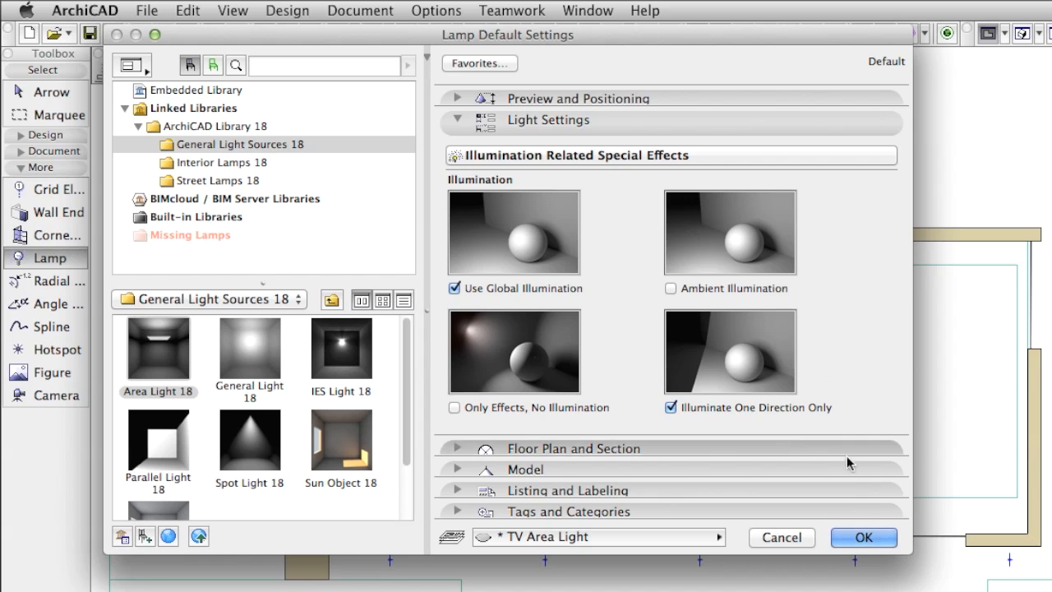
click(863, 536)
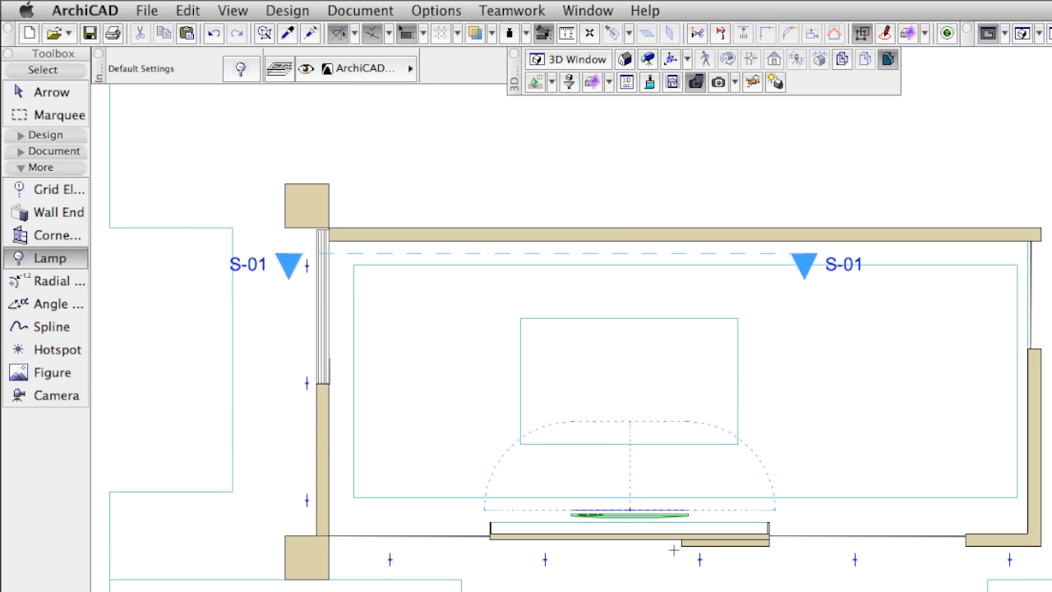
mouse_move(719, 83)
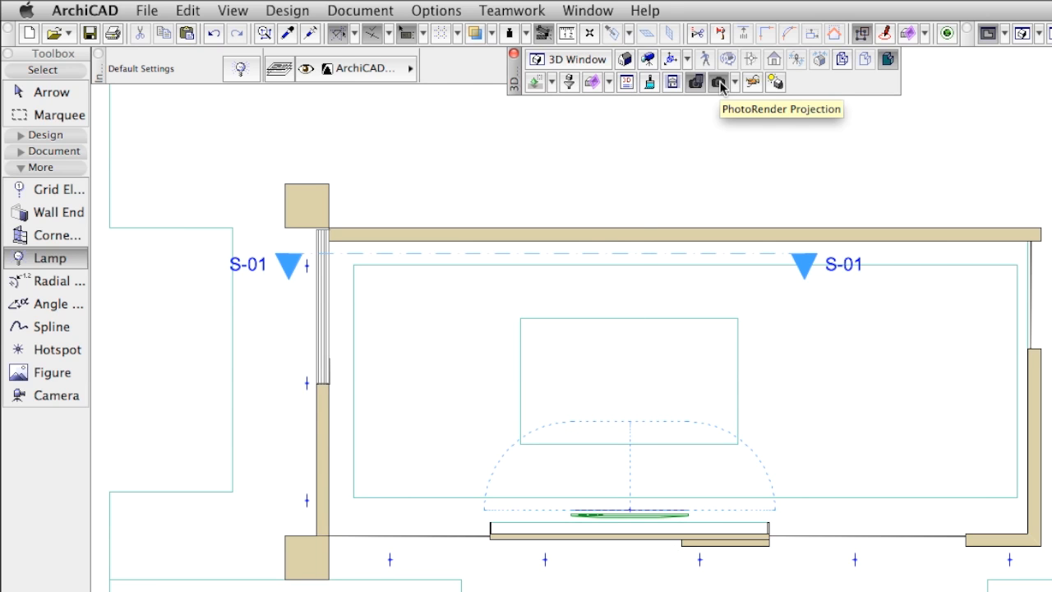
click(720, 82)
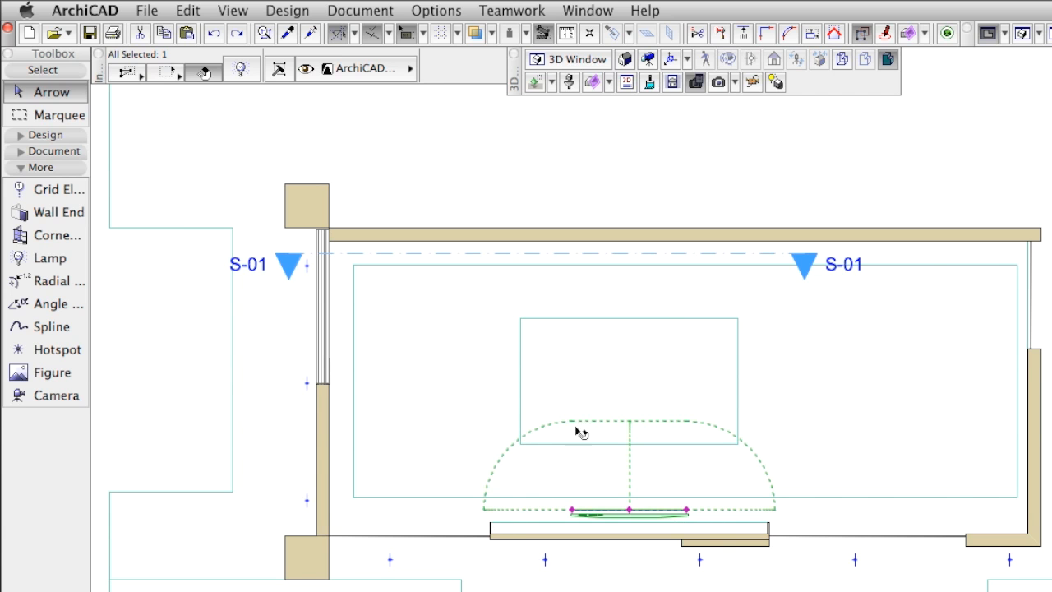
mouse_move(792, 518)
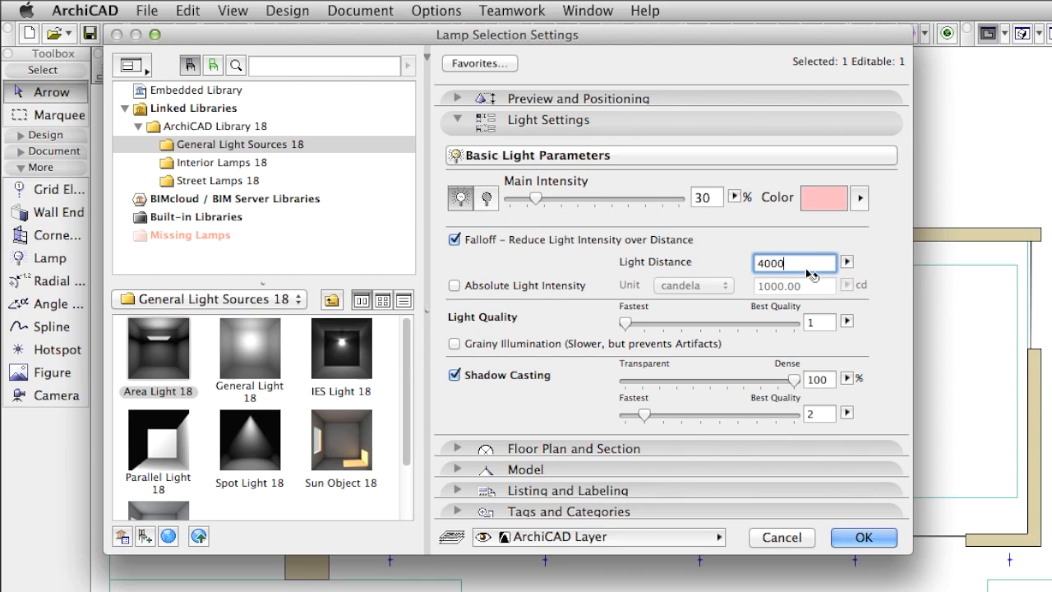
Confirm the area light's Light Distance of 4000
click(863, 536)
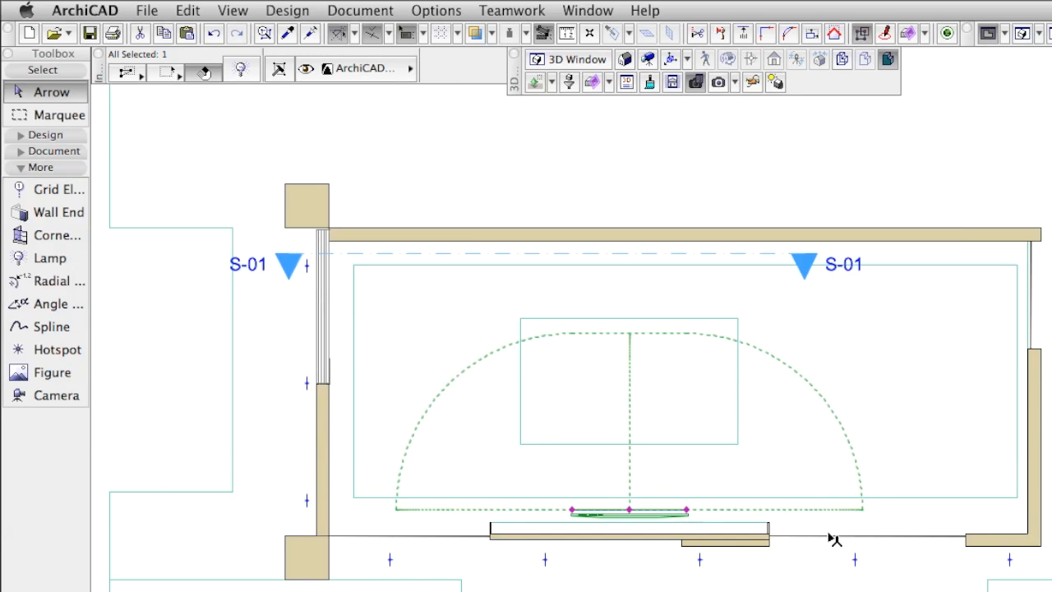
mouse_move(539, 339)
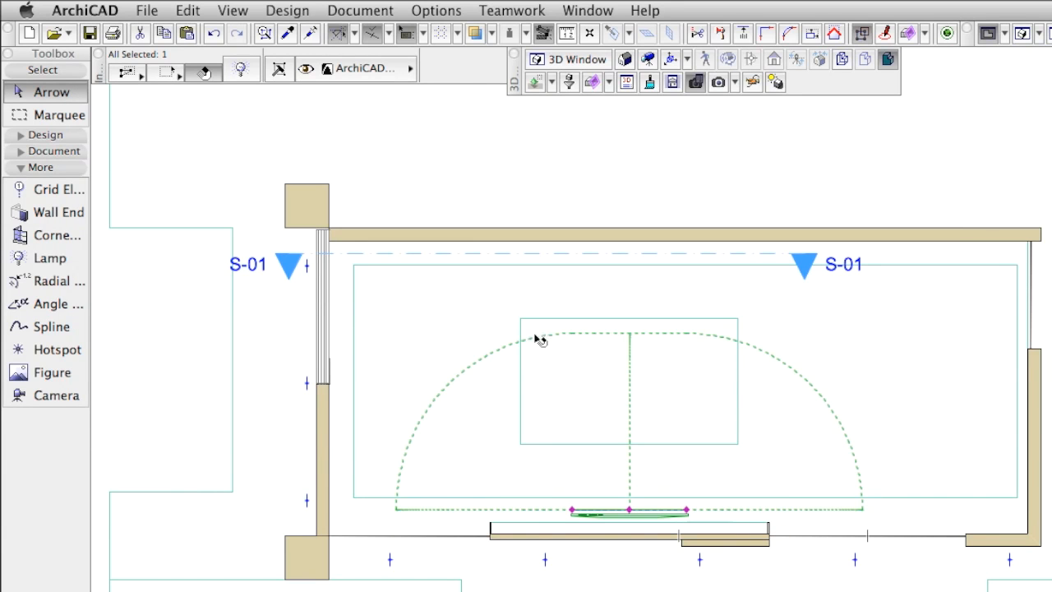
mouse_move(753, 181)
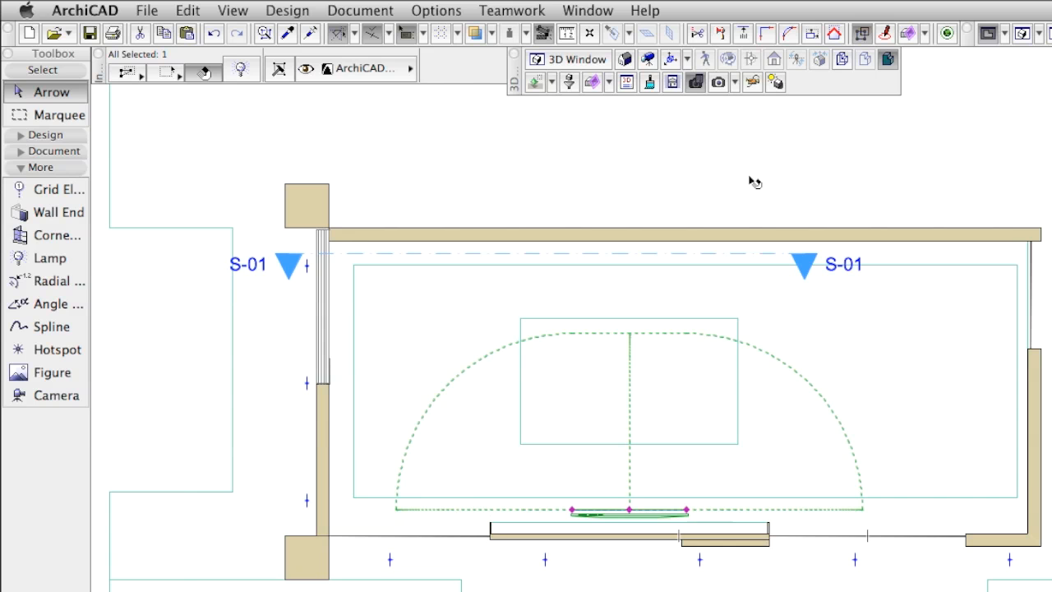